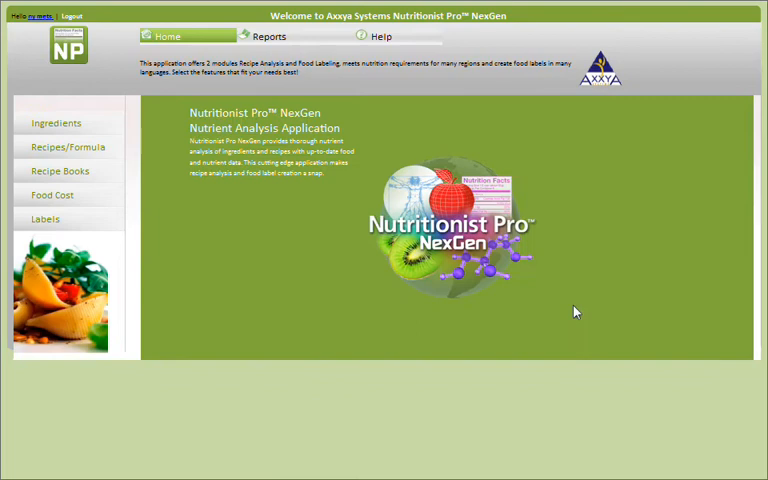
mouse_move(200, 228)
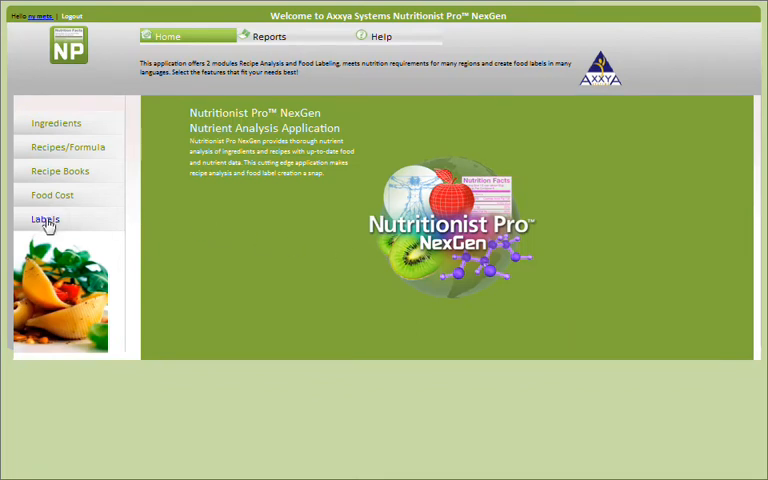
- Choose the Vertical Full Nutrition Facts layout from the US label template gallery
click(44, 220)
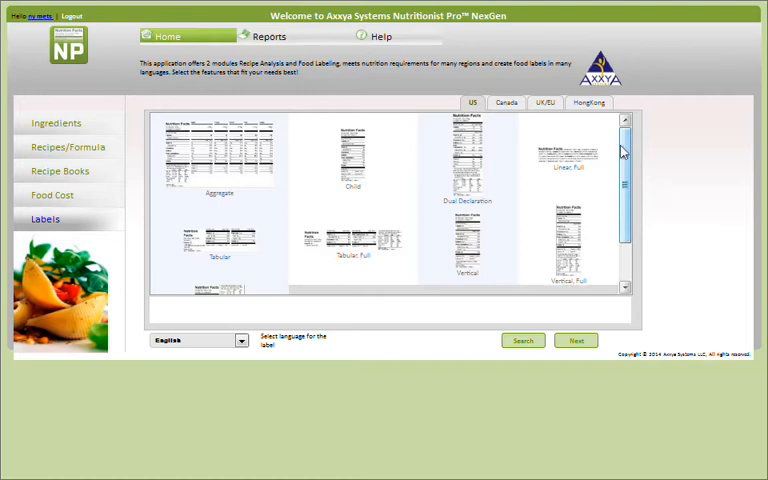
scroll(down, 3)
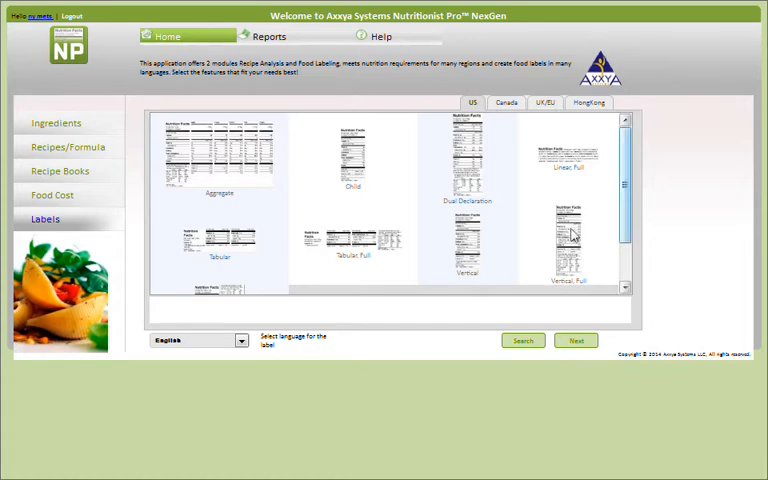
click(568, 244)
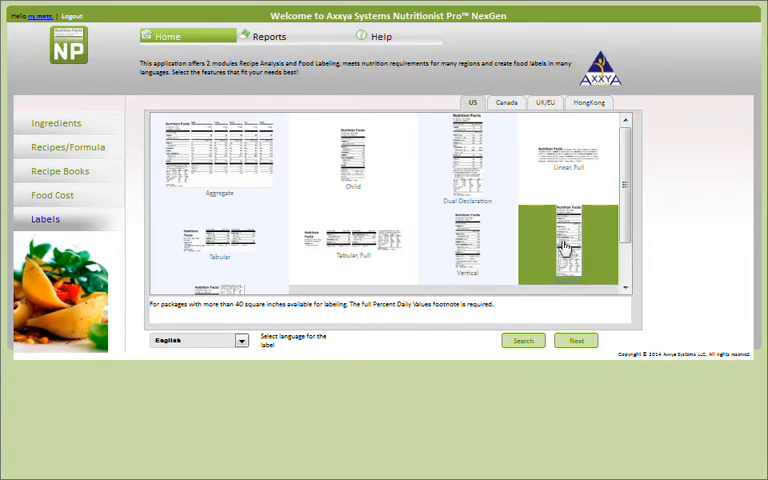
mouse_move(250, 354)
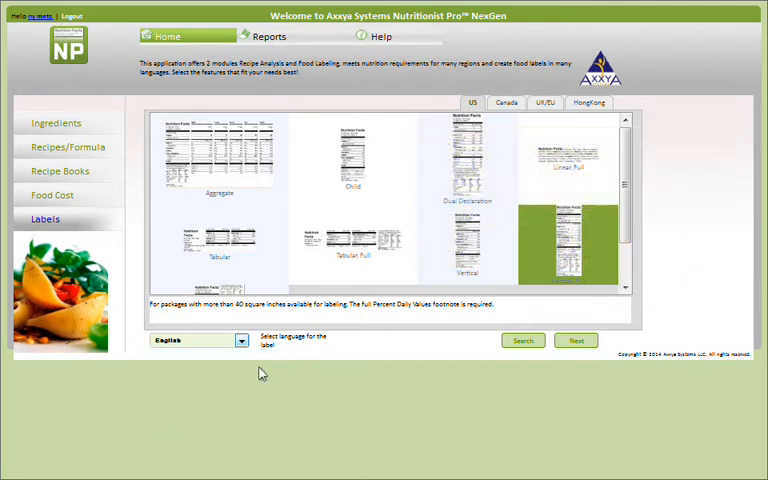
- Start a new US label using the Vertical Full template
click(576, 340)
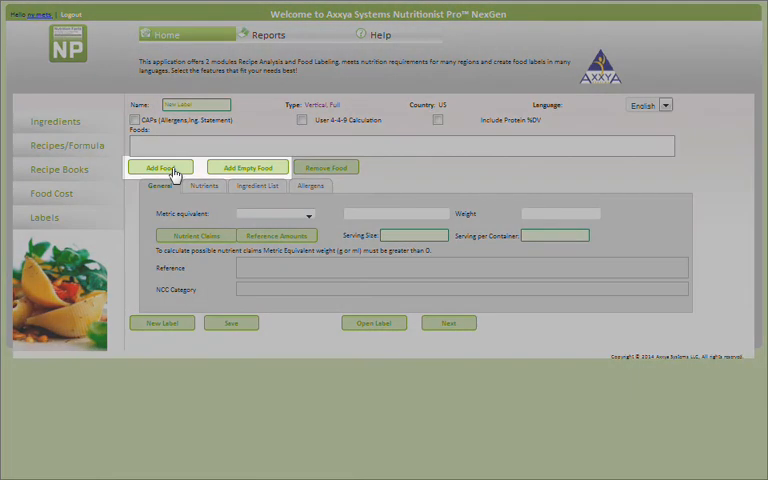
- Search for 'chicken pizza' and add the Chicken Pizza recipe as the label's food
click(160, 168)
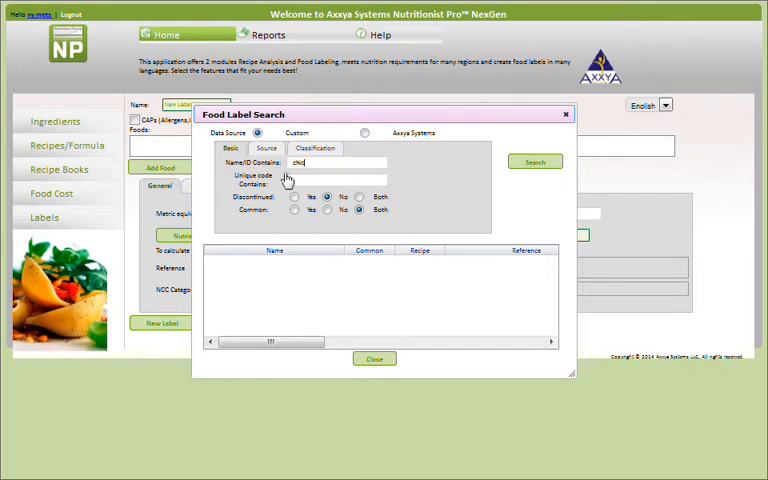
text(chicken pizza)
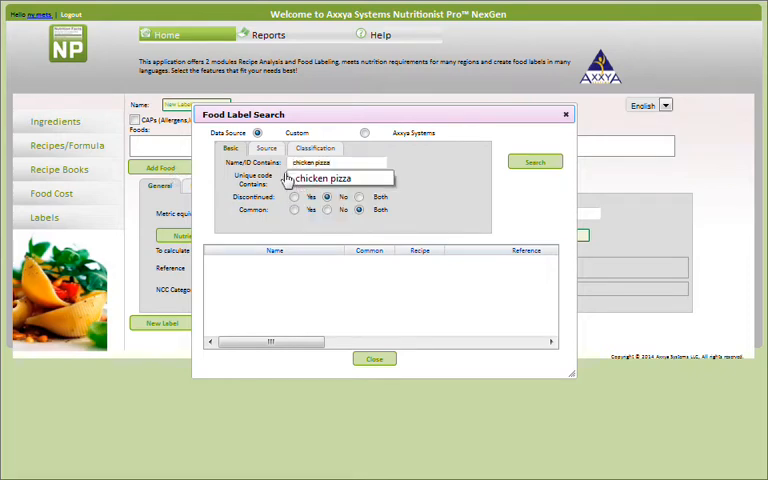
click(536, 162)
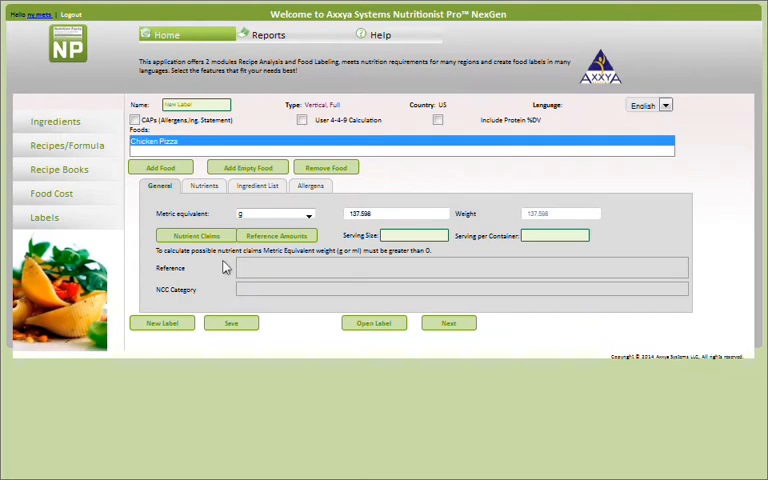
- Remove Chicken Pizza and create a blank food entry named BLT Sandwich
click(324, 168)
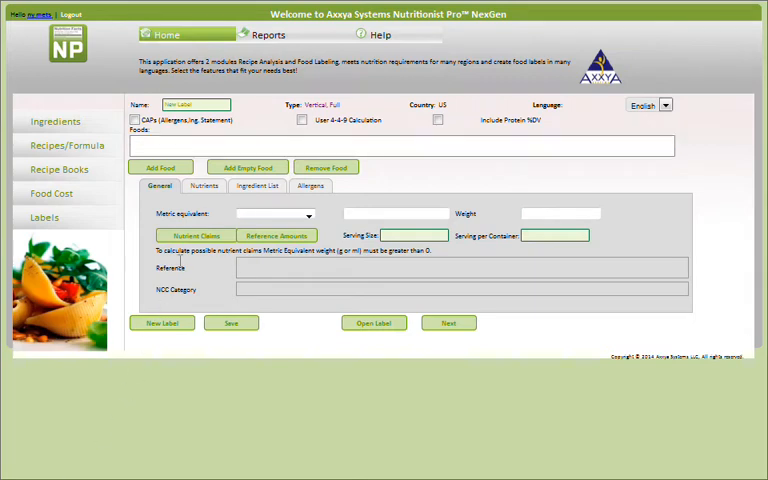
click(248, 168)
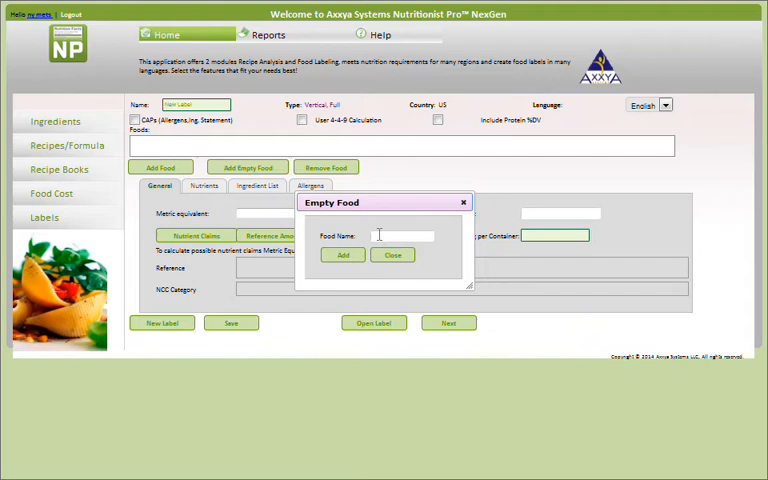
text(b)
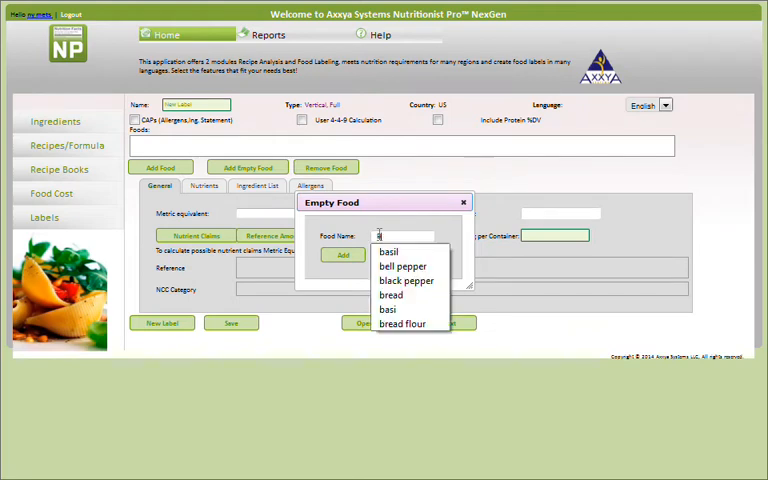
text(BLT Sandwich)
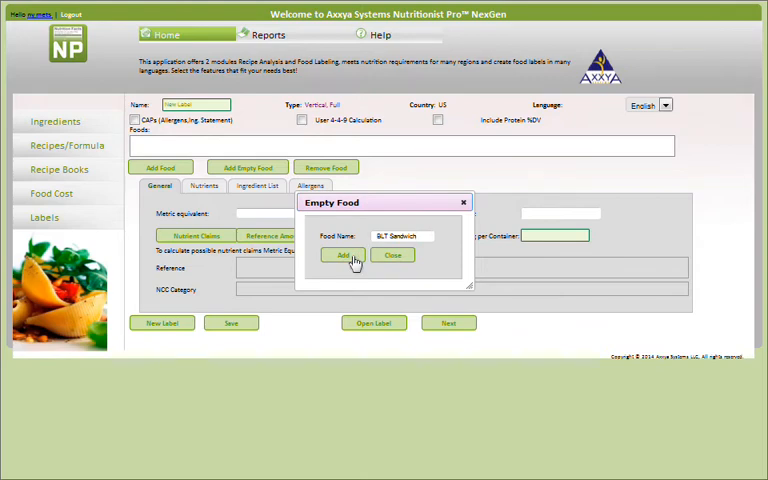
- Close the empty food entry, leaving Chicken Pizza with its serving details on the label
click(344, 256)
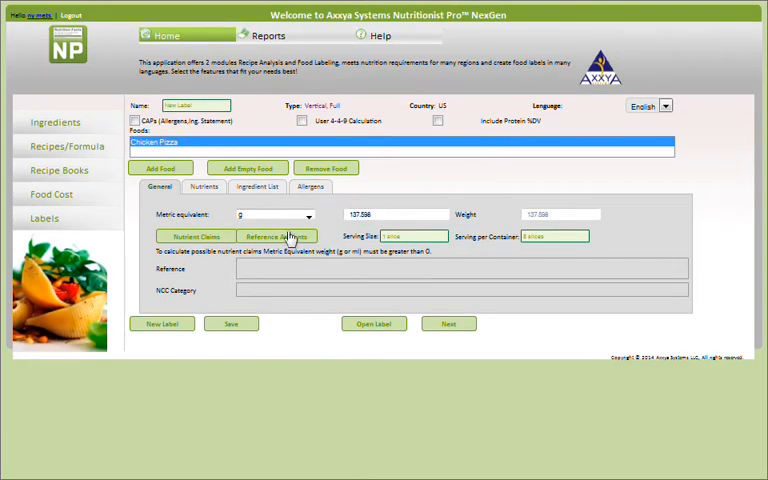
- Assign the mixed dishes (pizza) reference amount and set NCC category to Individual food
click(272, 236)
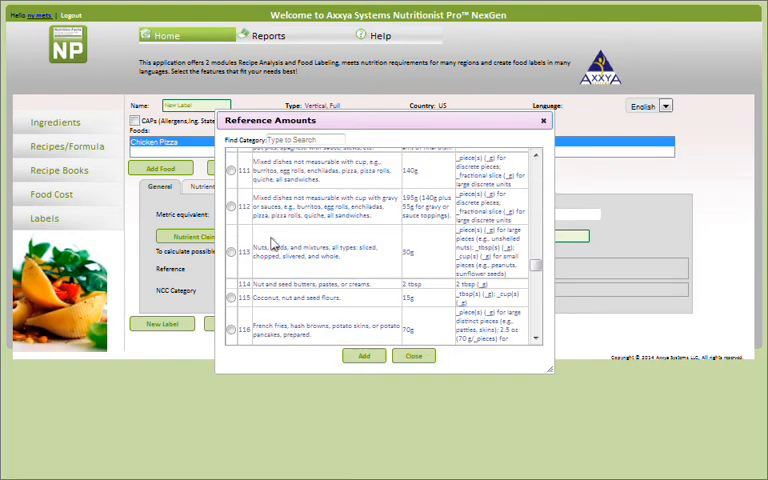
click(232, 208)
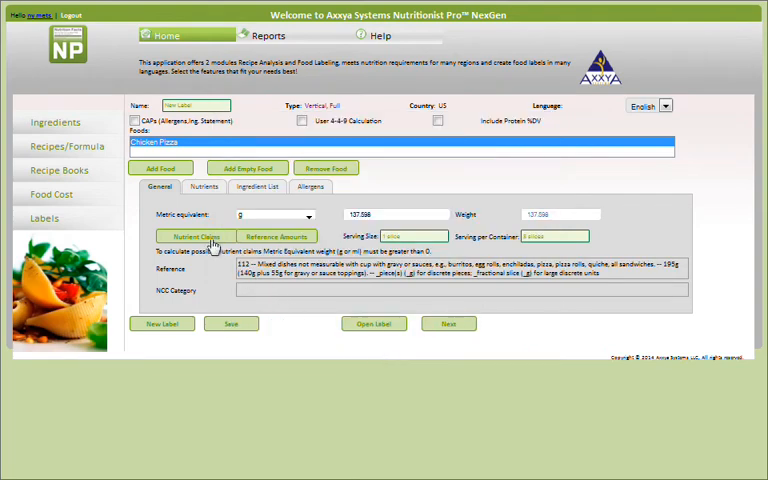
click(196, 236)
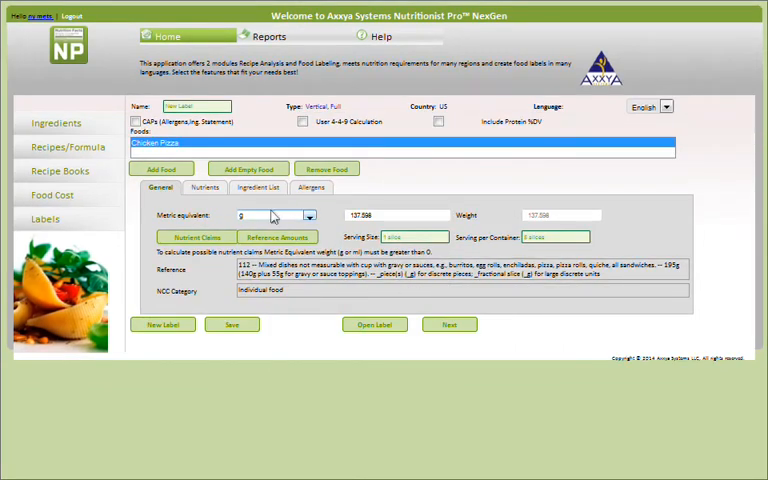
- Review nutrients and ingredient list, then mark the Wheat allergen statement as May contain
click(204, 188)
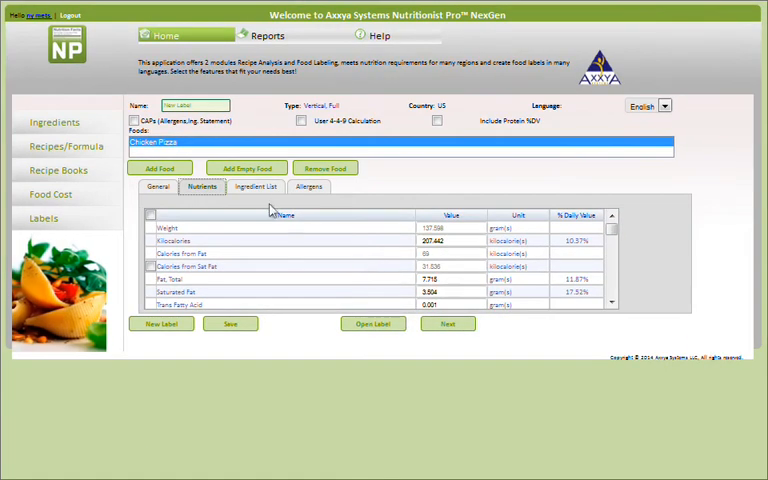
click(256, 188)
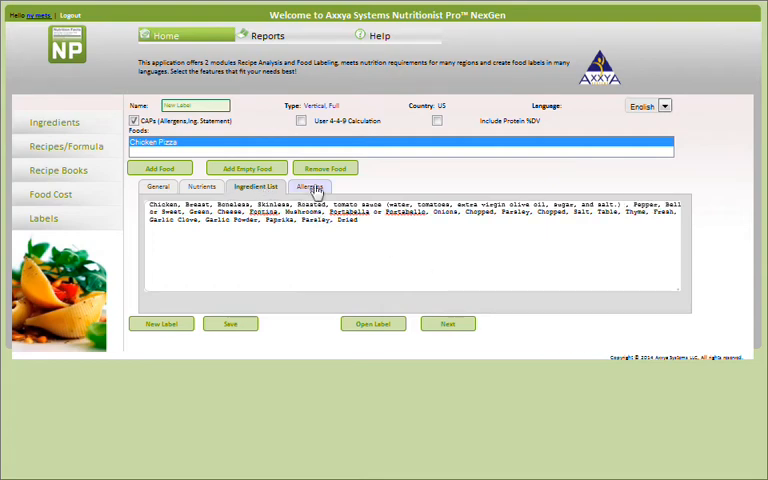
click(308, 188)
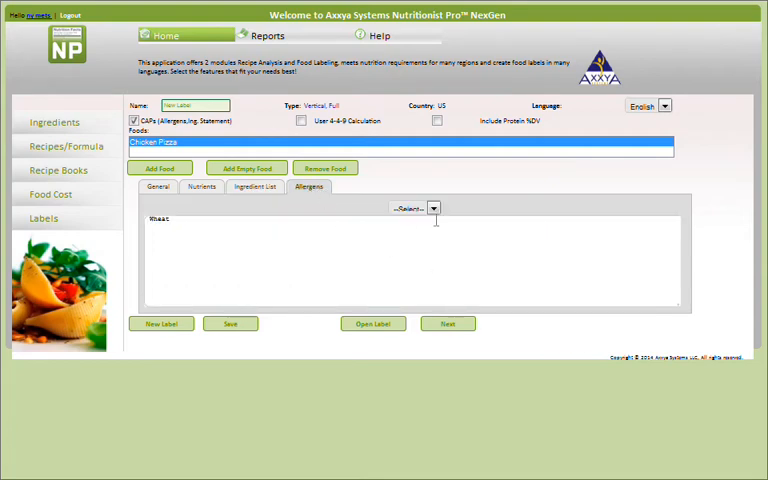
click(432, 208)
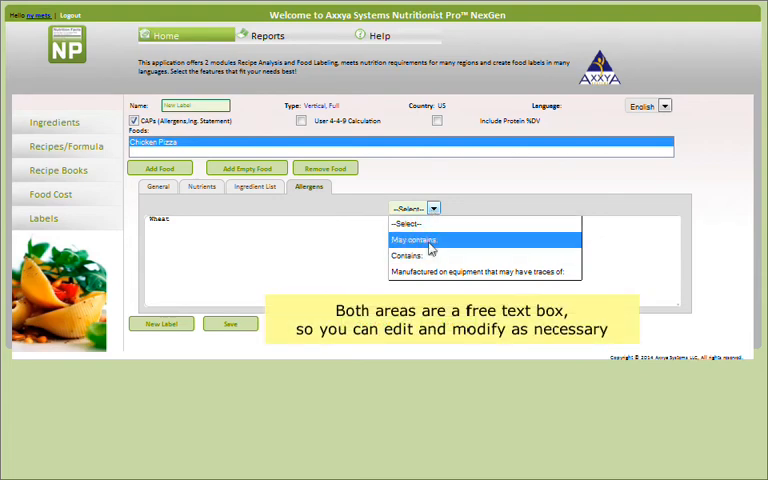
click(412, 240)
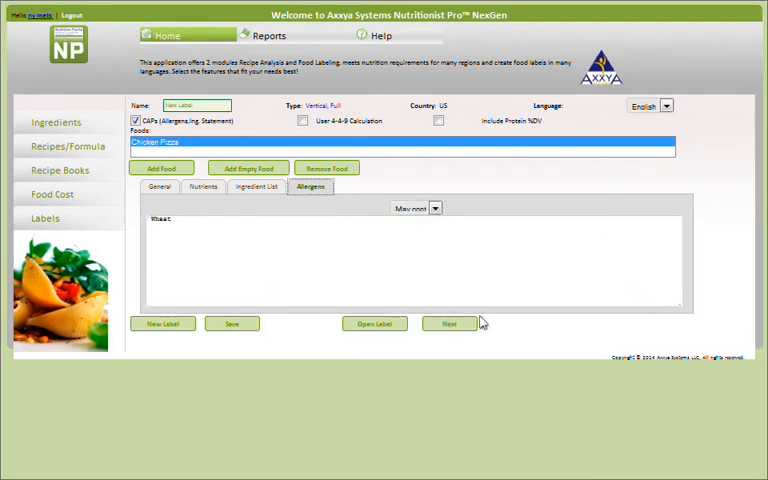
- Lay out the Chicken Pizza Nutrition Facts label for printing and save it
click(448, 324)
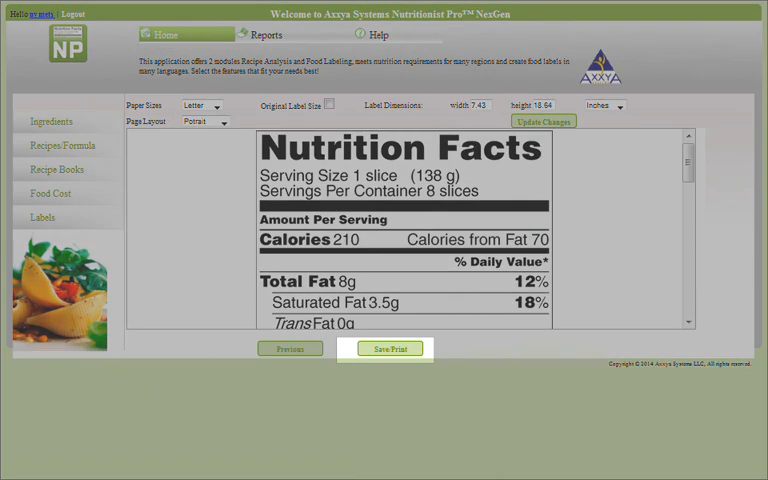
click(388, 348)
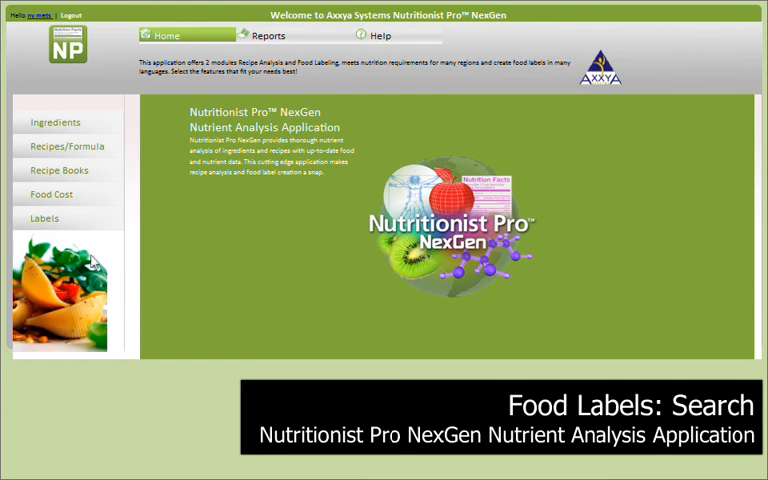
- Search saved food labels for names containing 'pizza'
click(44, 216)
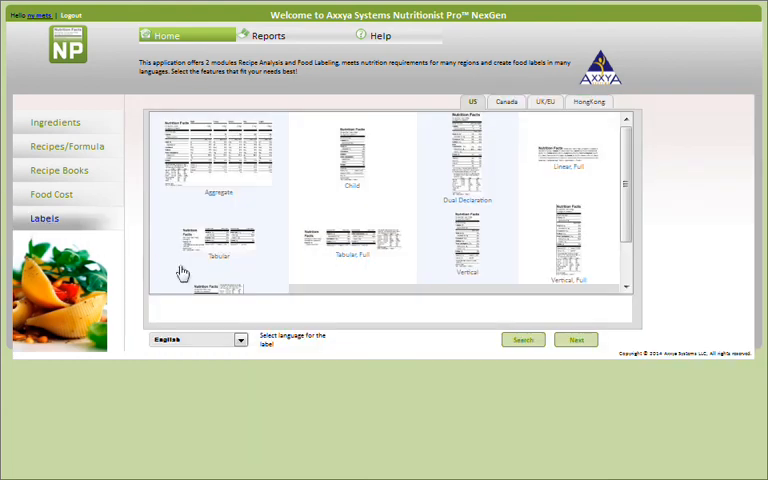
click(522, 340)
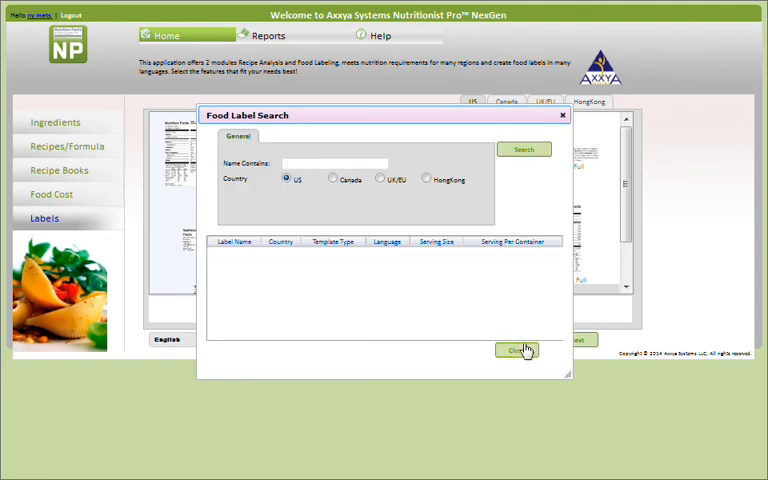
text(pizza)
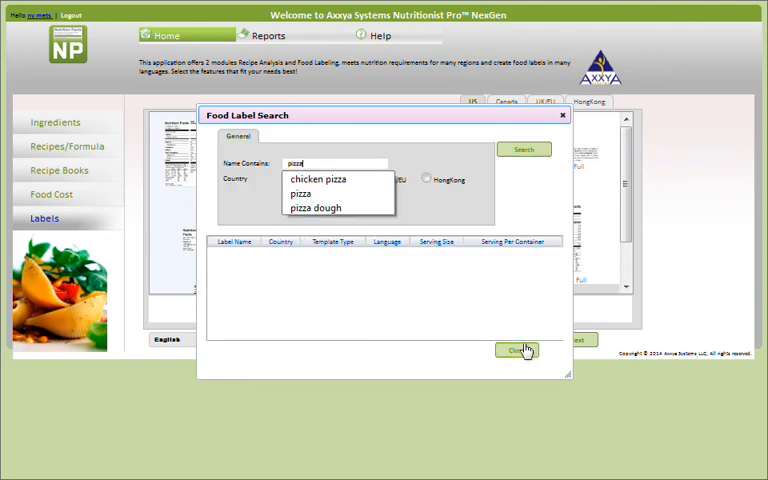